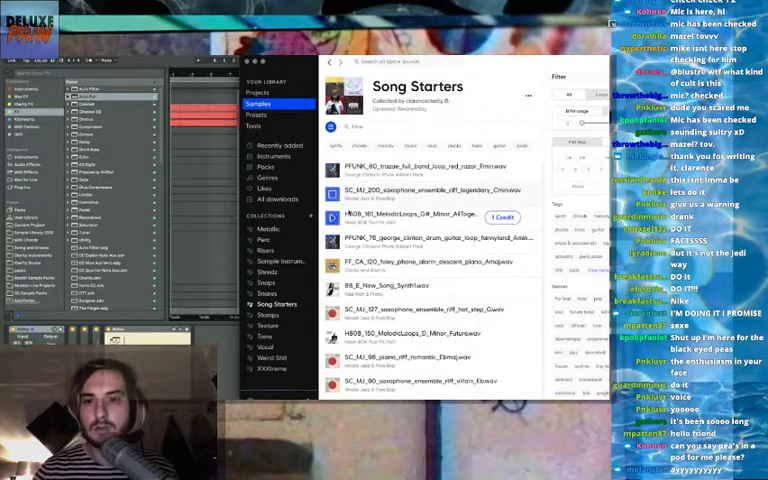
- Scroll down the Splice library past Song Starters to reach the Shredz guitar pack
scroll("down", 3)
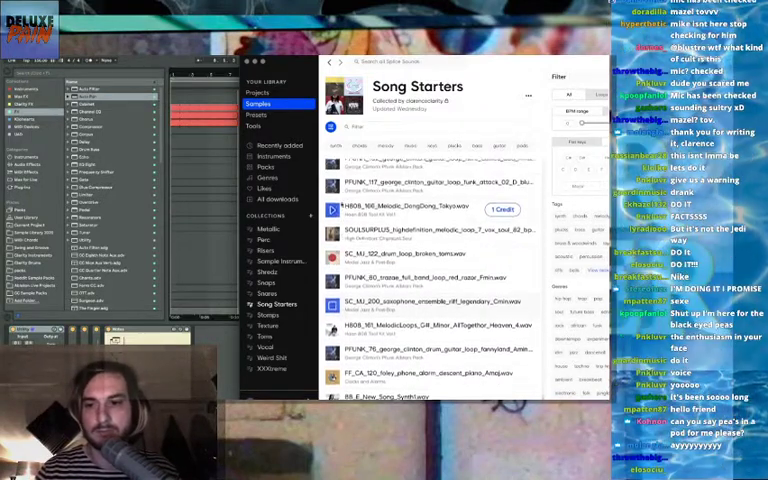
scroll("down", 3)
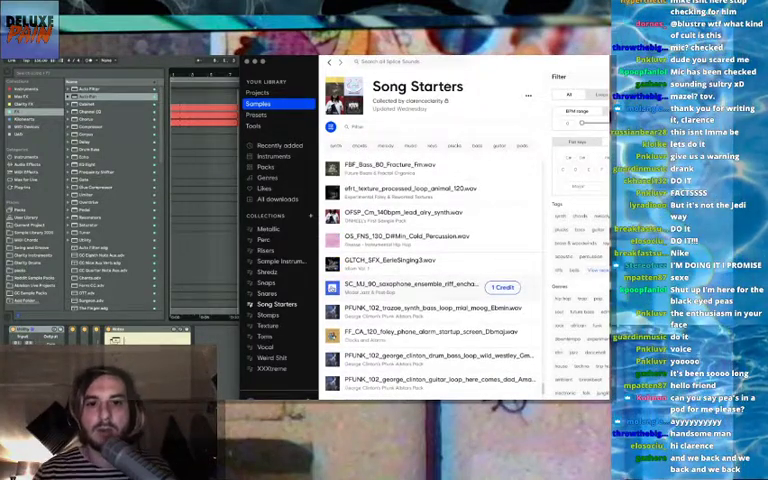
scroll("down", 3)
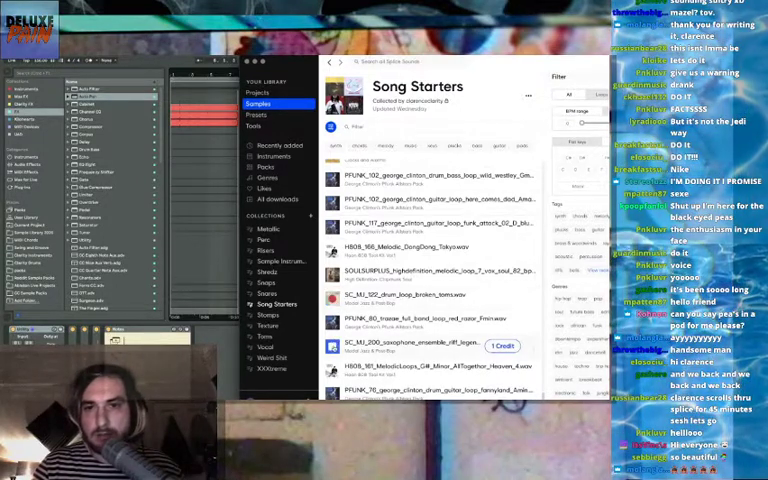
scroll("down", 3)
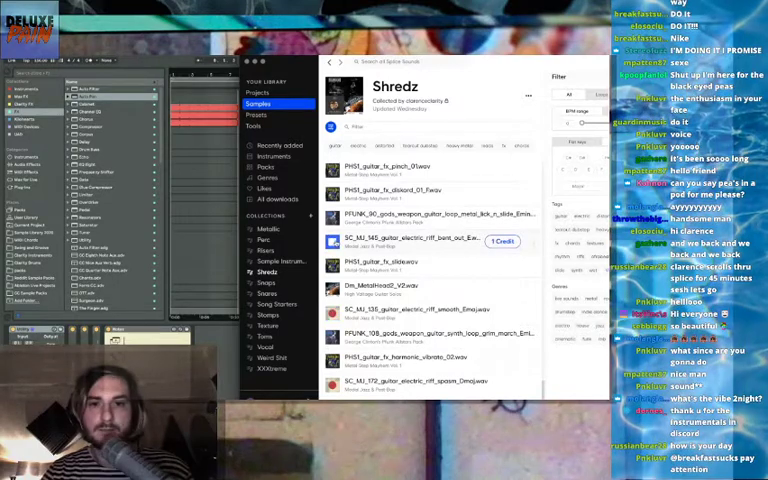
left_click(500, 240)
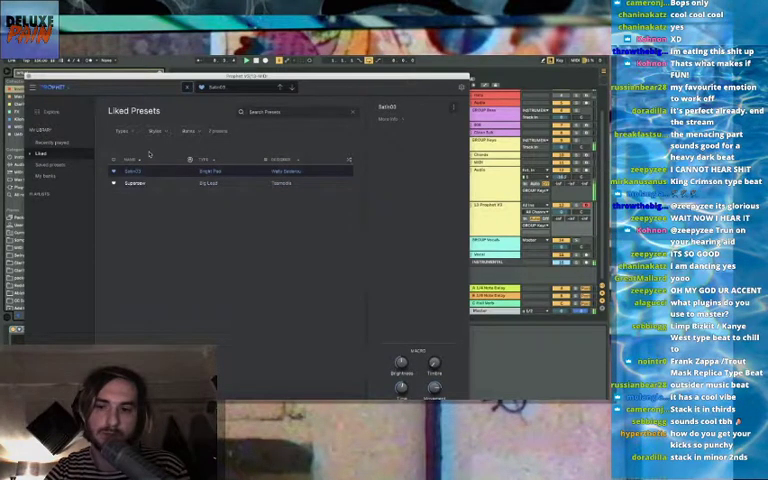
- Load two presets in turn from the Prophet V Liked Presets list to audition them
left_click(140, 184)
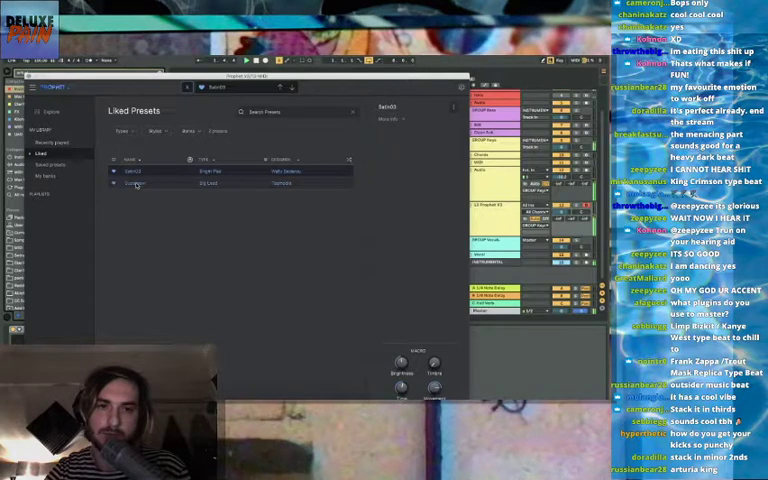
left_click(140, 184)
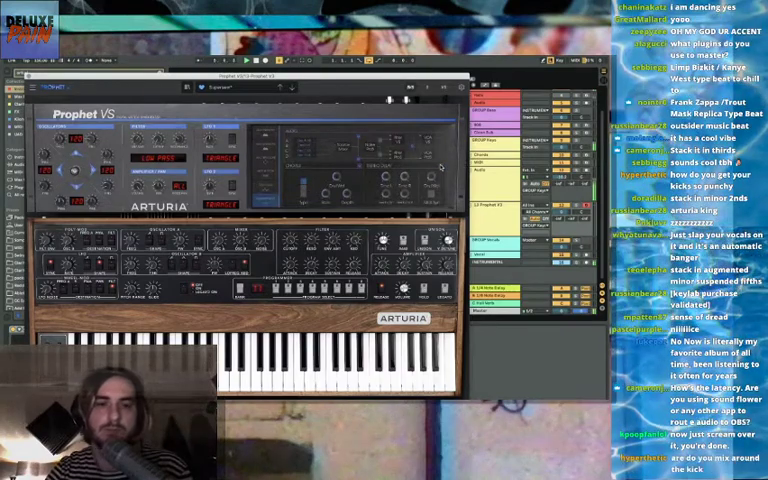
- Scroll the Prophet V panel while shaping the synth sound for the MIDI part
scroll("down", 3)
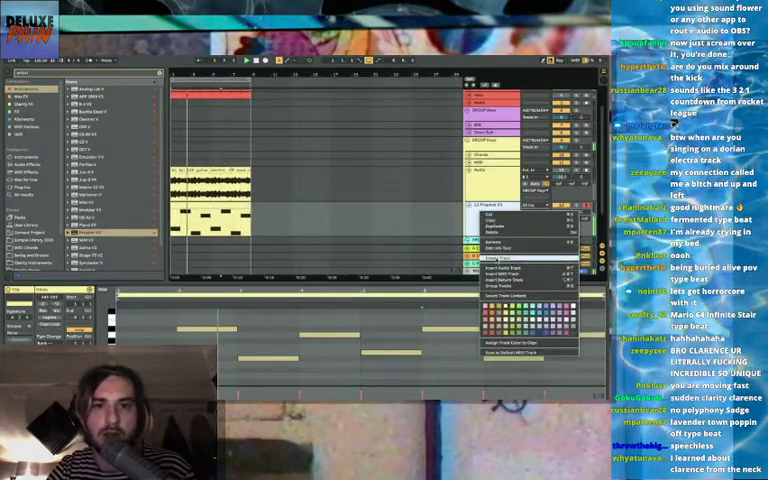
- Assign the synth clip a new colour from the context-menu palette
left_click(492, 260)
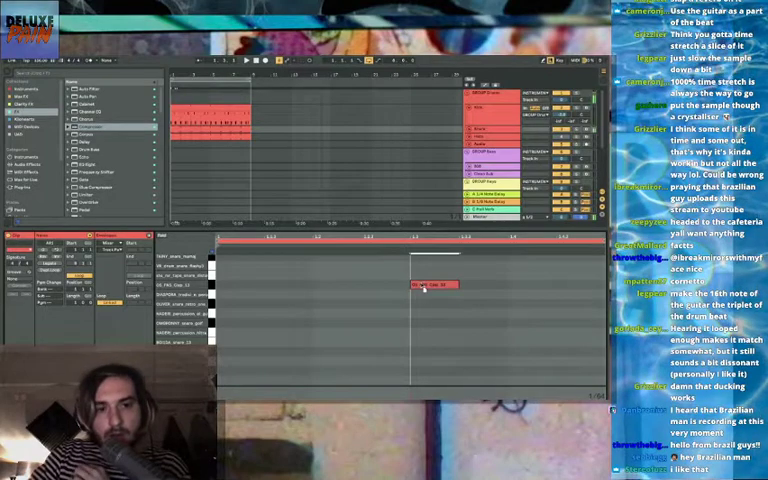
left_click_drag(430, 284, 436, 268)
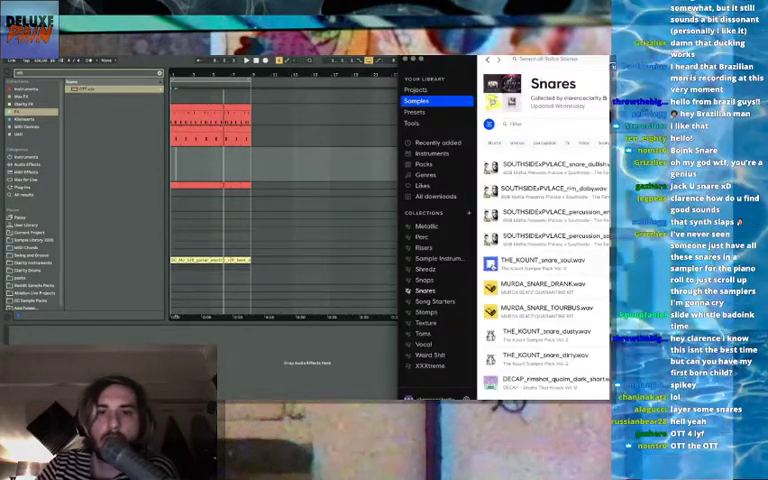
scroll("down", 3)
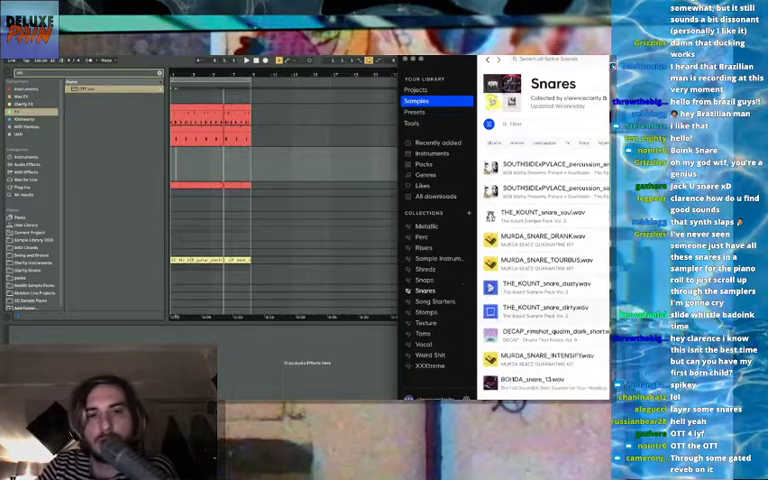
scroll("down", 3)
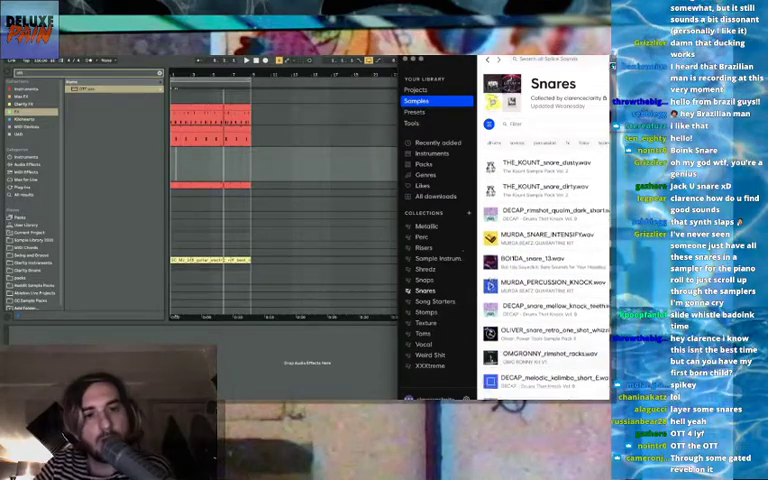
scroll("down", 3)
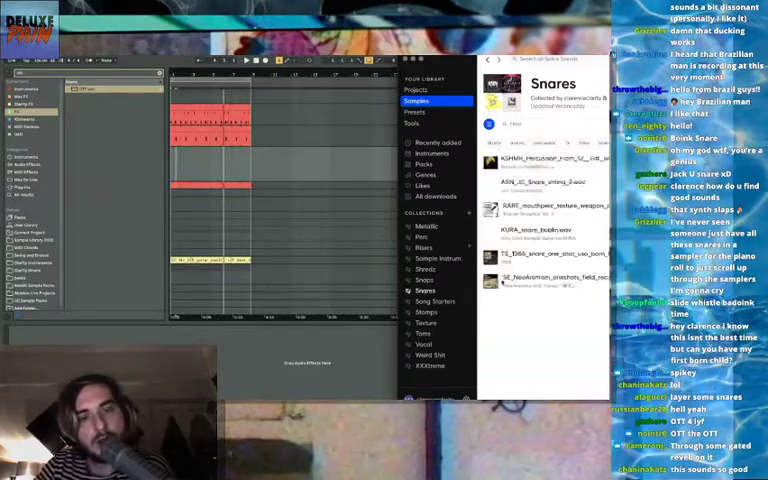
scroll("down", 3)
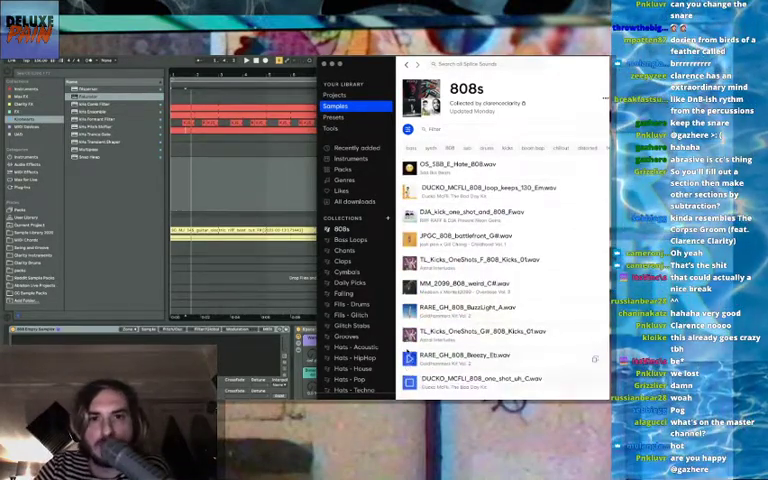
- Scroll further down the BOBs collection list to see more bass samples
scroll("down", 3)
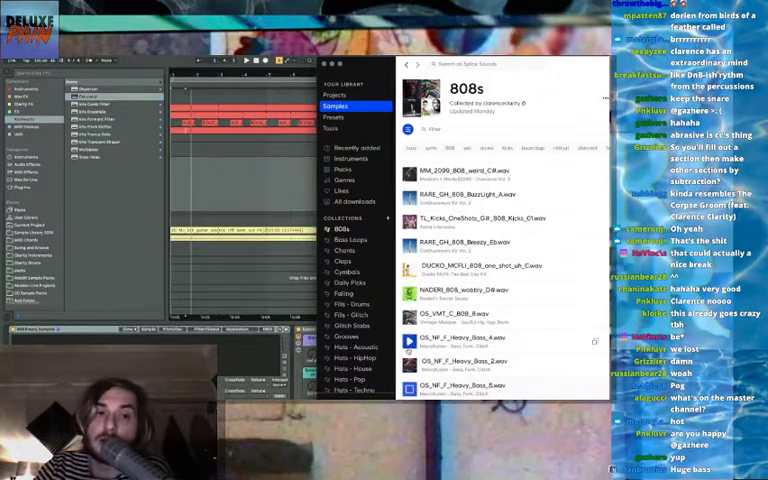
scroll("down", 3)
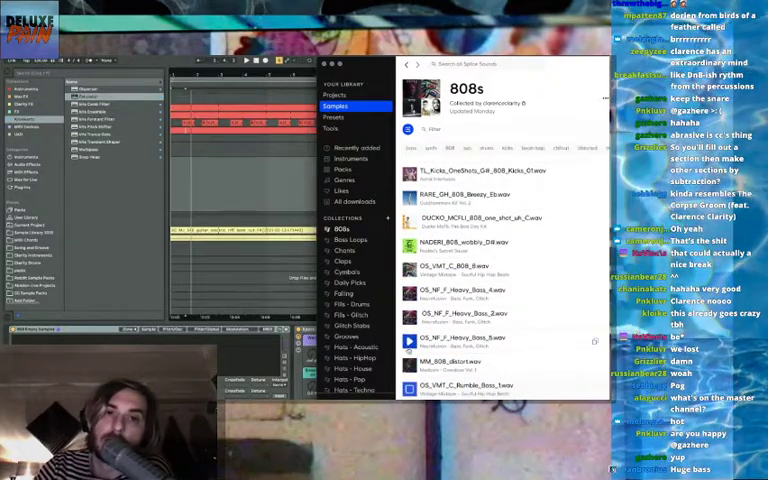
scroll("down", 3)
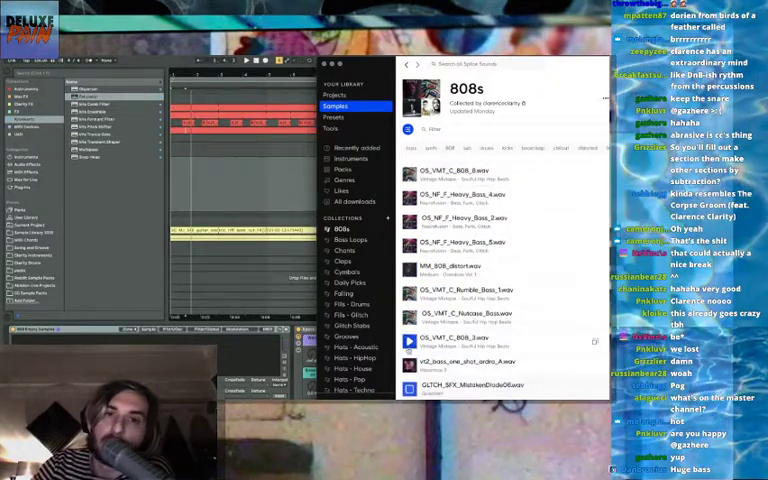
scroll("down", 3)
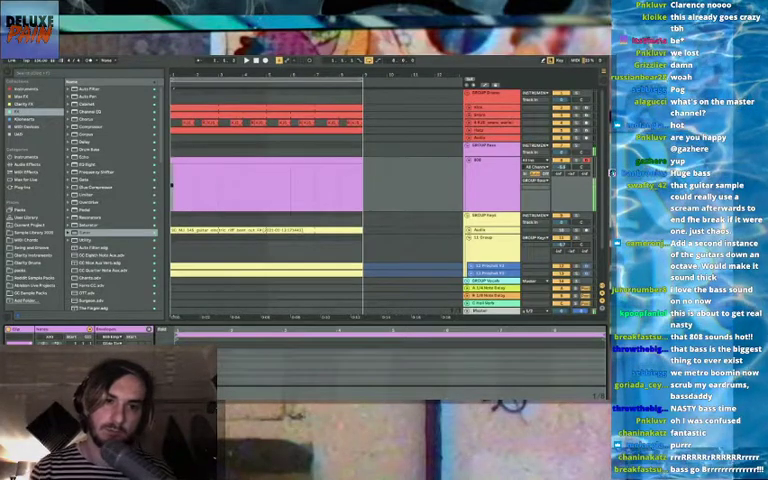
- Scroll the Arrangement View down to the purple and yellow clip tracks
scroll("down", 3)
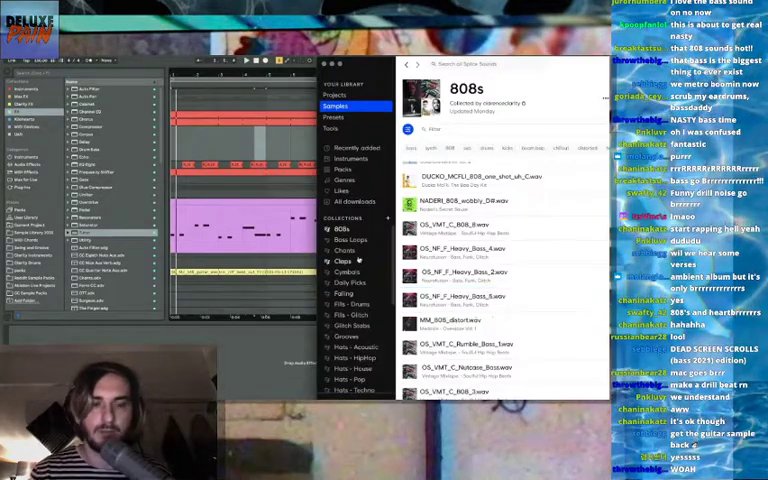
- Select the Claps collection in the Splice sidebar and browse its clap samples
left_click(342, 260)
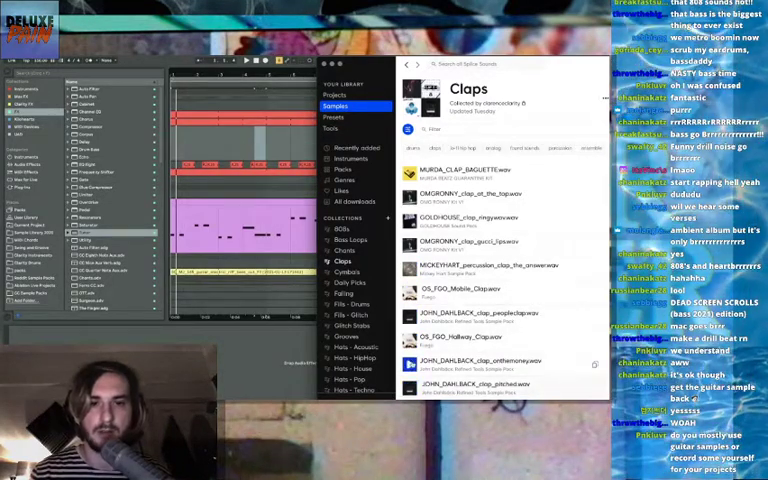
scroll("down", 3)
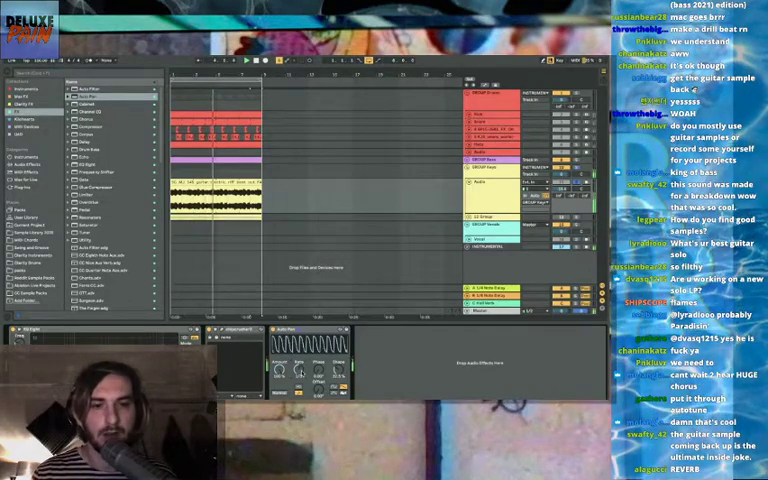
- Scroll down the arrangement track list while editing the coloured clips
scroll("down", 3)
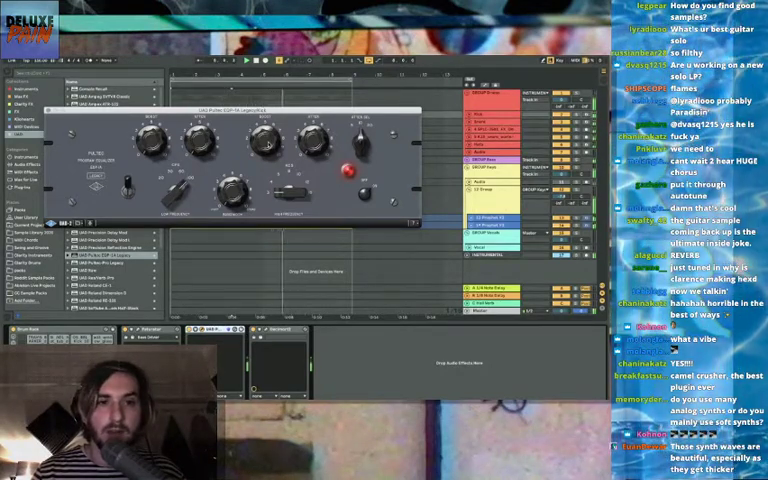
- Scroll within the Pultec-style EQ window while adjusting its tone knobs
scroll("down", 3)
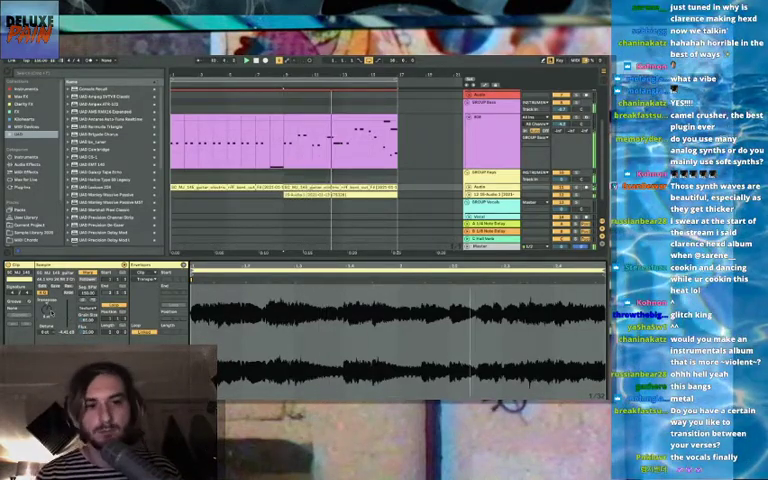
scroll("down", 3)
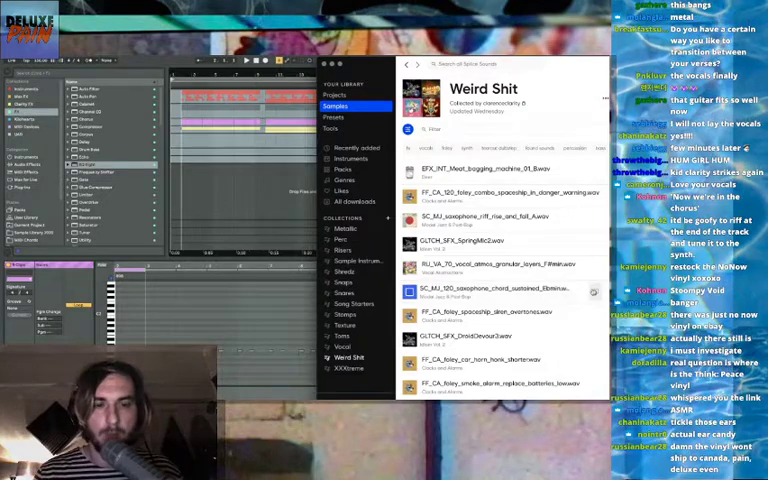
- Select the Weird Shit collection under Collections in Splice
left_click(500, 292)
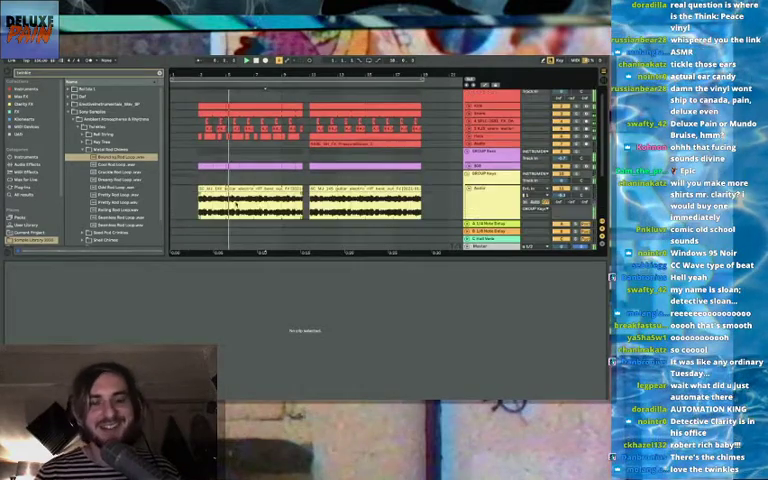
right_click(244, 204)
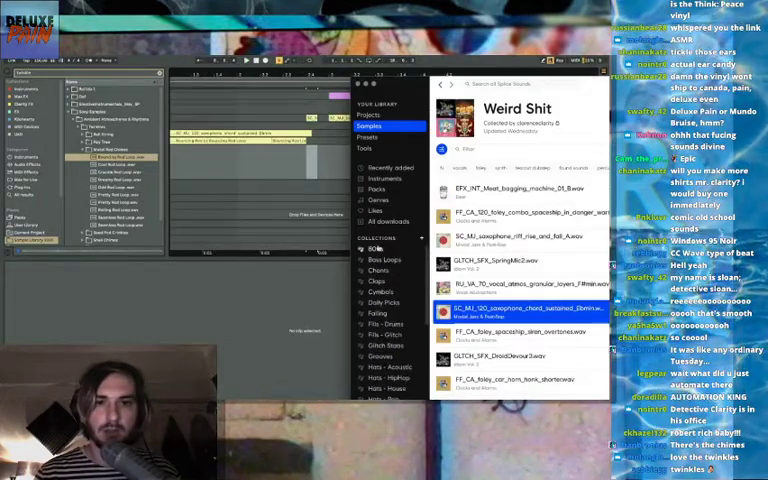
- Browse down through the vocal chant samples in the Chants collection
left_click(376, 270)
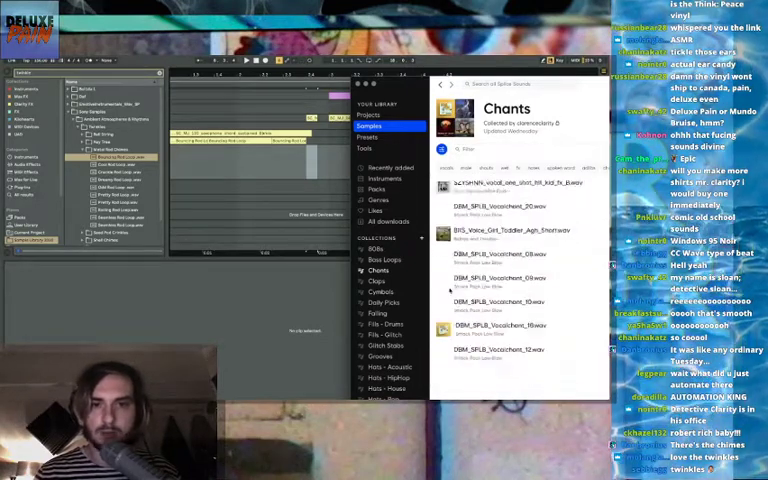
scroll("down", 3)
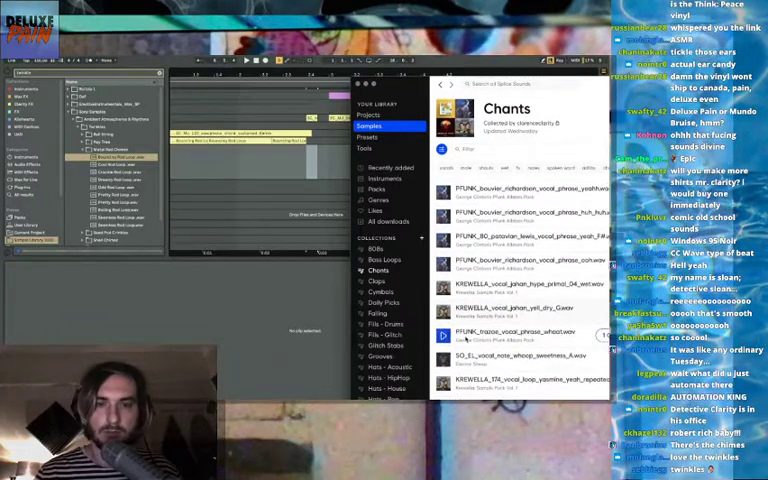
scroll("down", 3)
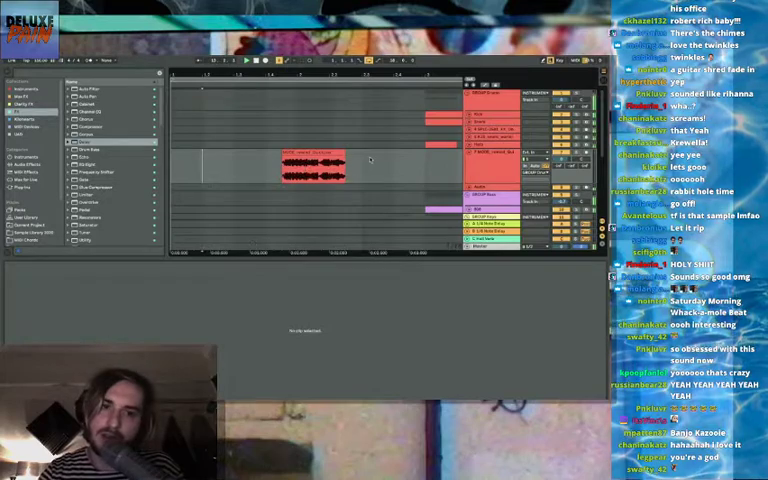
- Bring up Splice over Live and select the Fills - Glitch collection
double_click(310, 164)
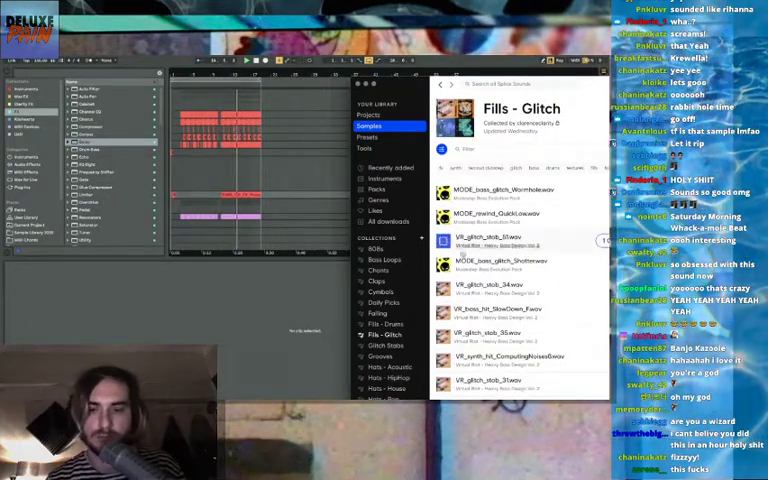
left_click(500, 264)
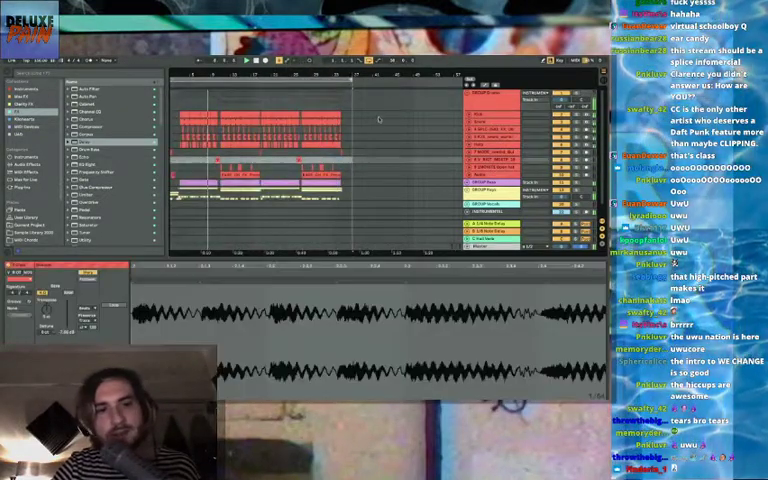
- Switch the Splice browser from the Vocal collection to the Stomps collection
right_click(500, 136)
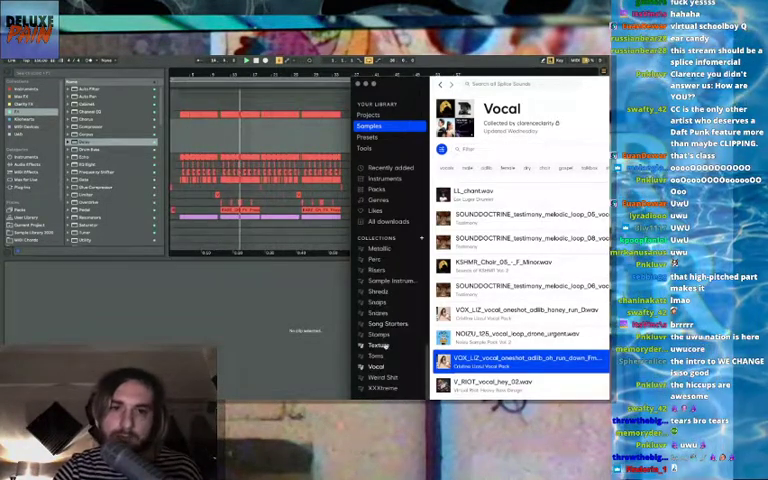
left_click(376, 334)
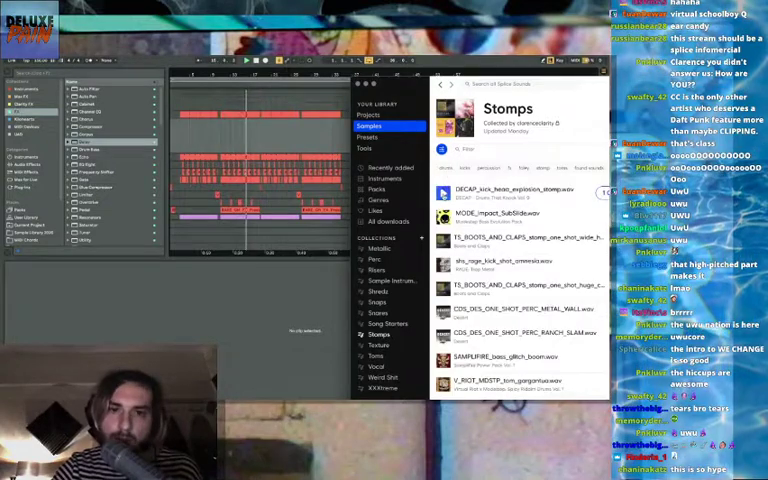